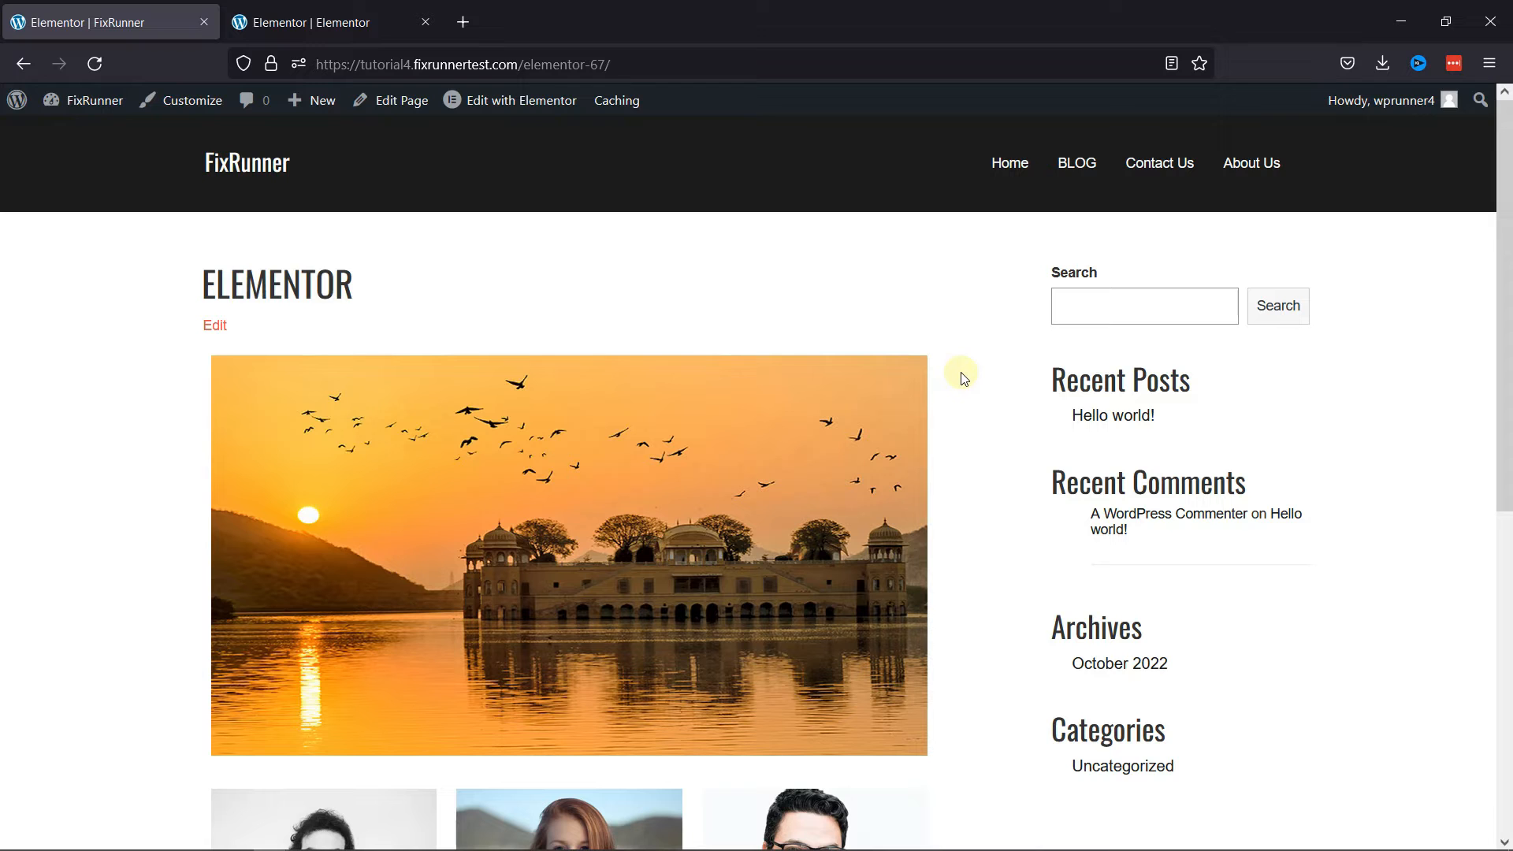
Step: Return to the Elementor editor and select the three-column profile section beneath the sunset image
scroll(down, 3)
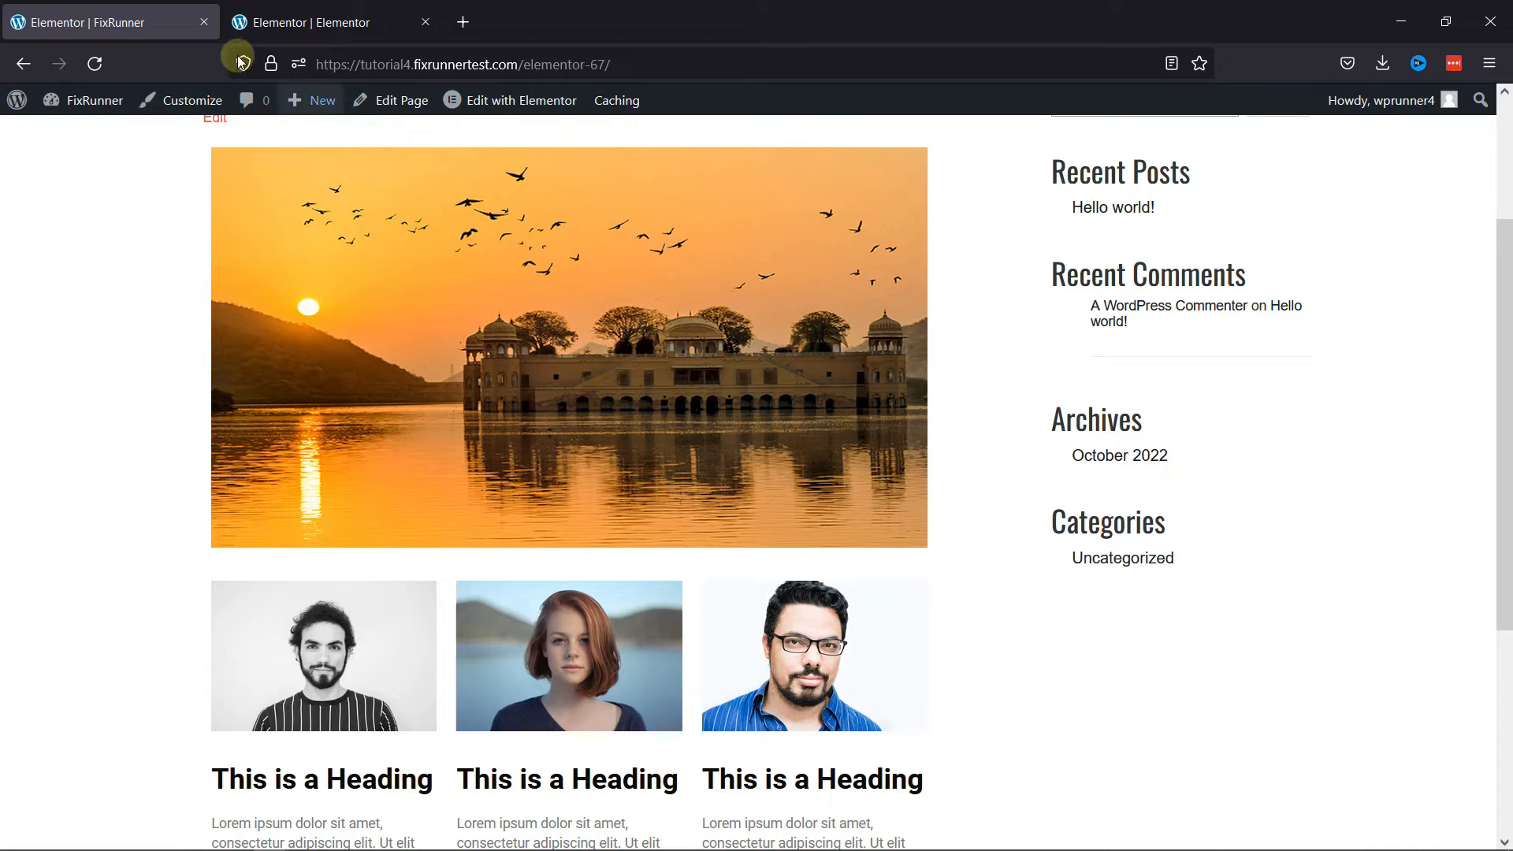
click(509, 101)
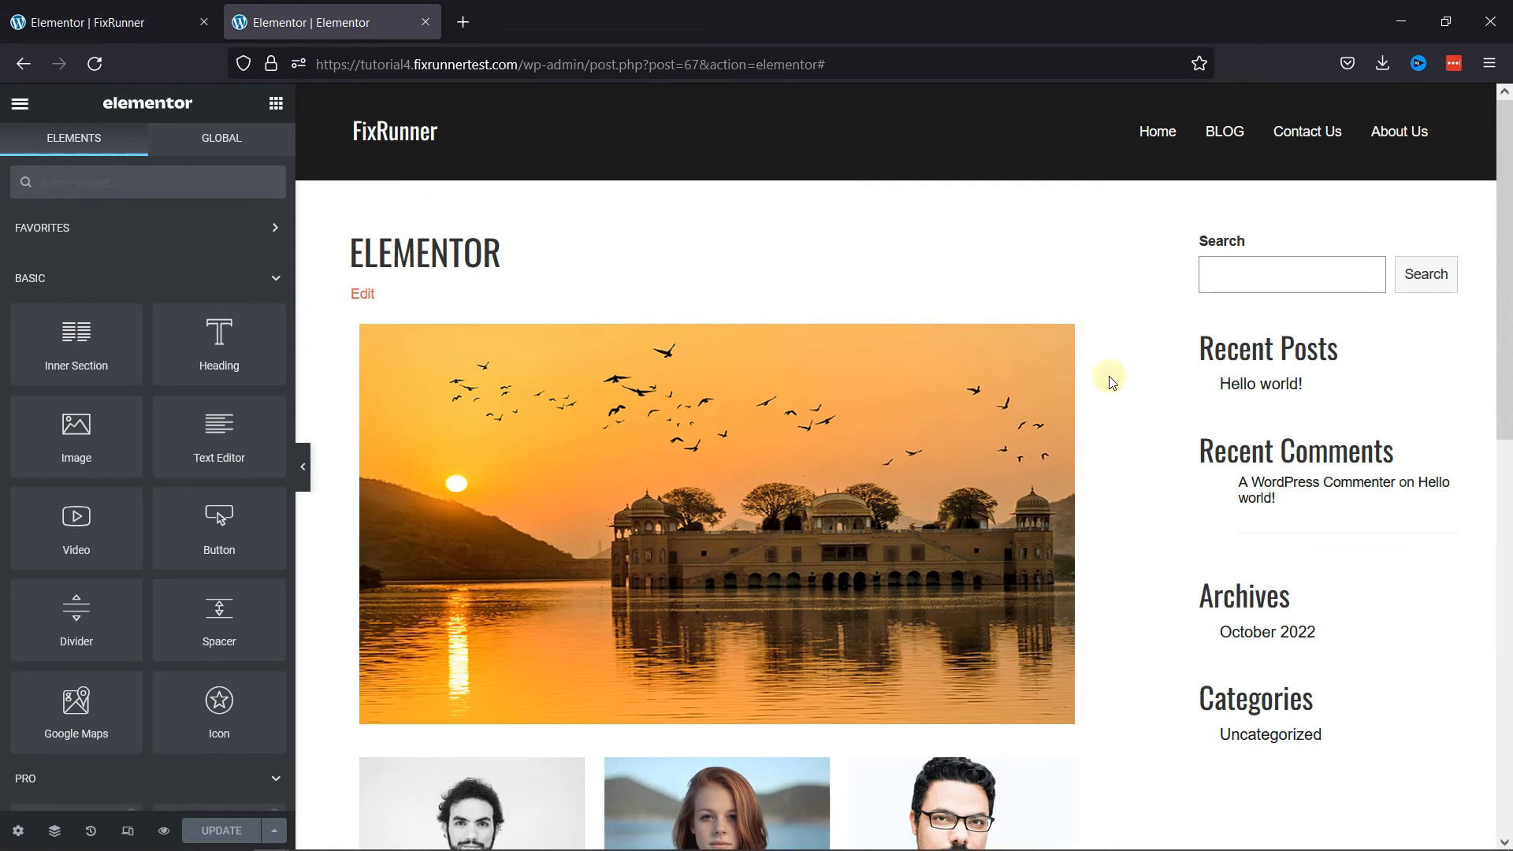
mouse_move(1184, 502)
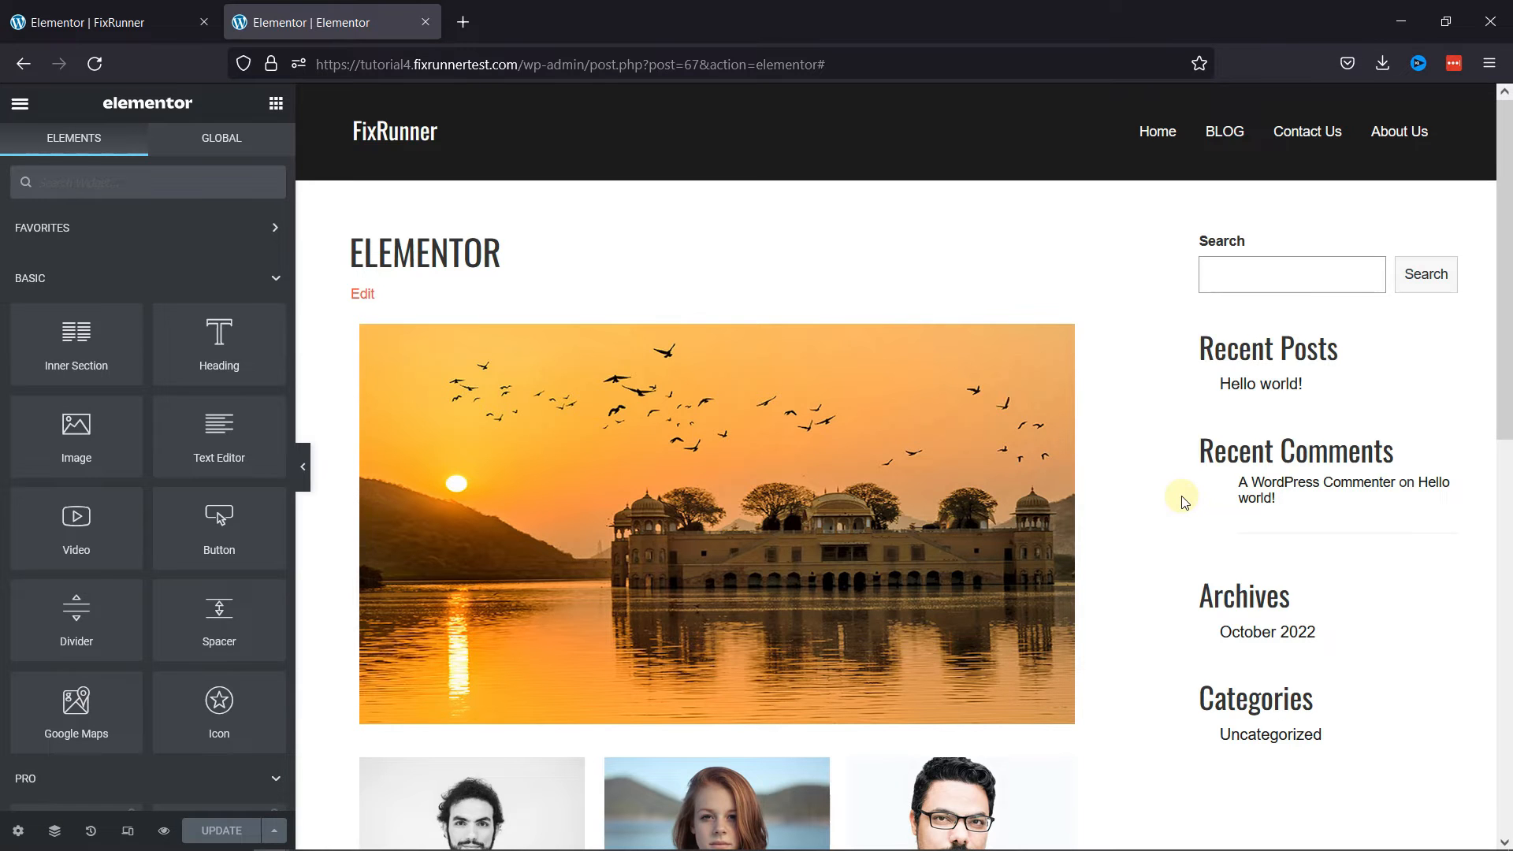
scroll(down, 3)
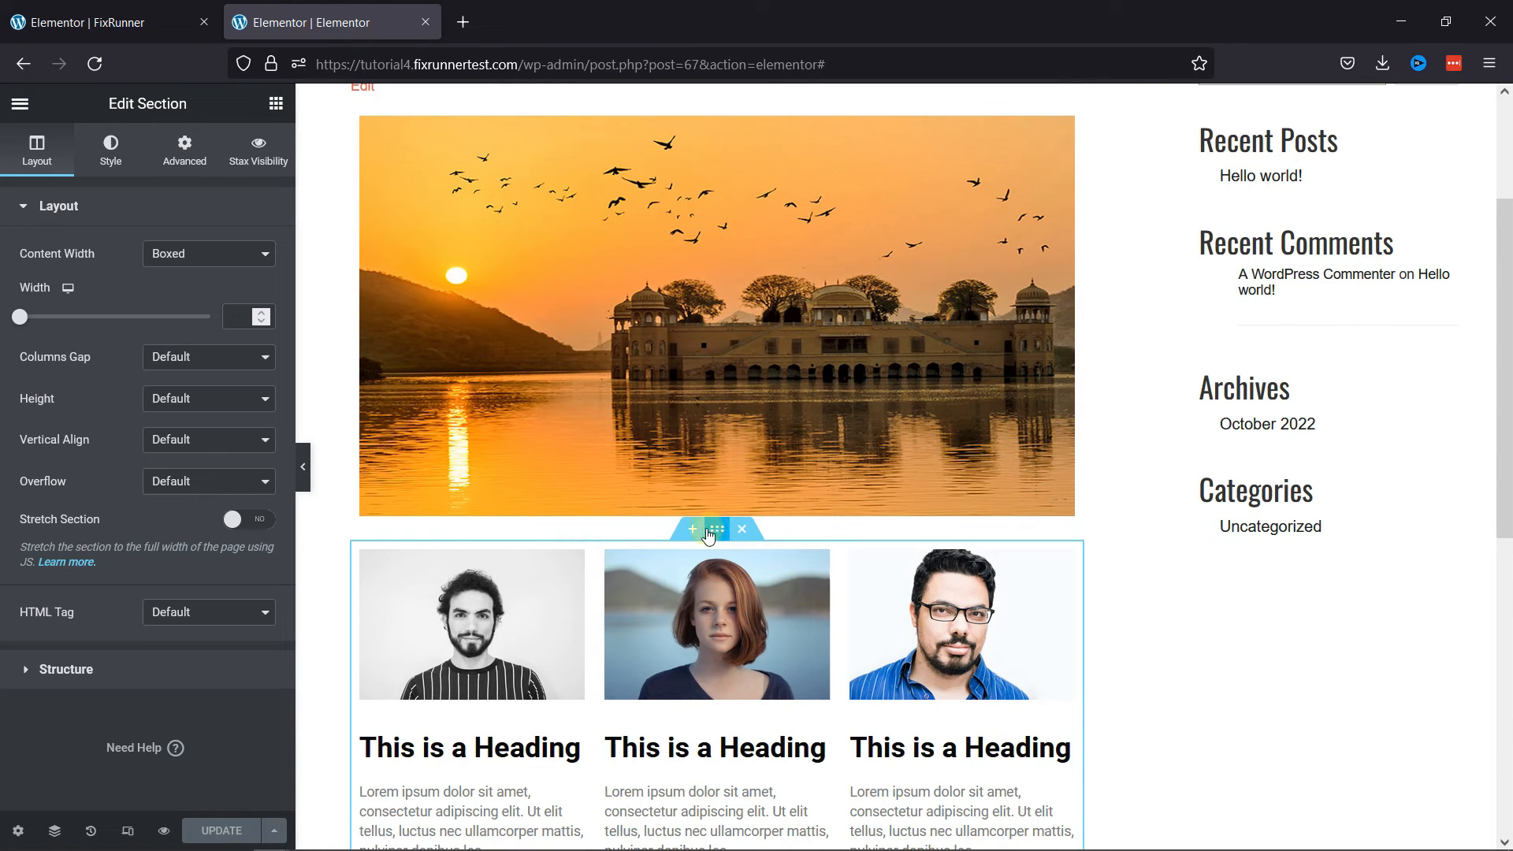
Step: In Advanced, unlink the margins and set the section's top margin to -100
click(184, 151)
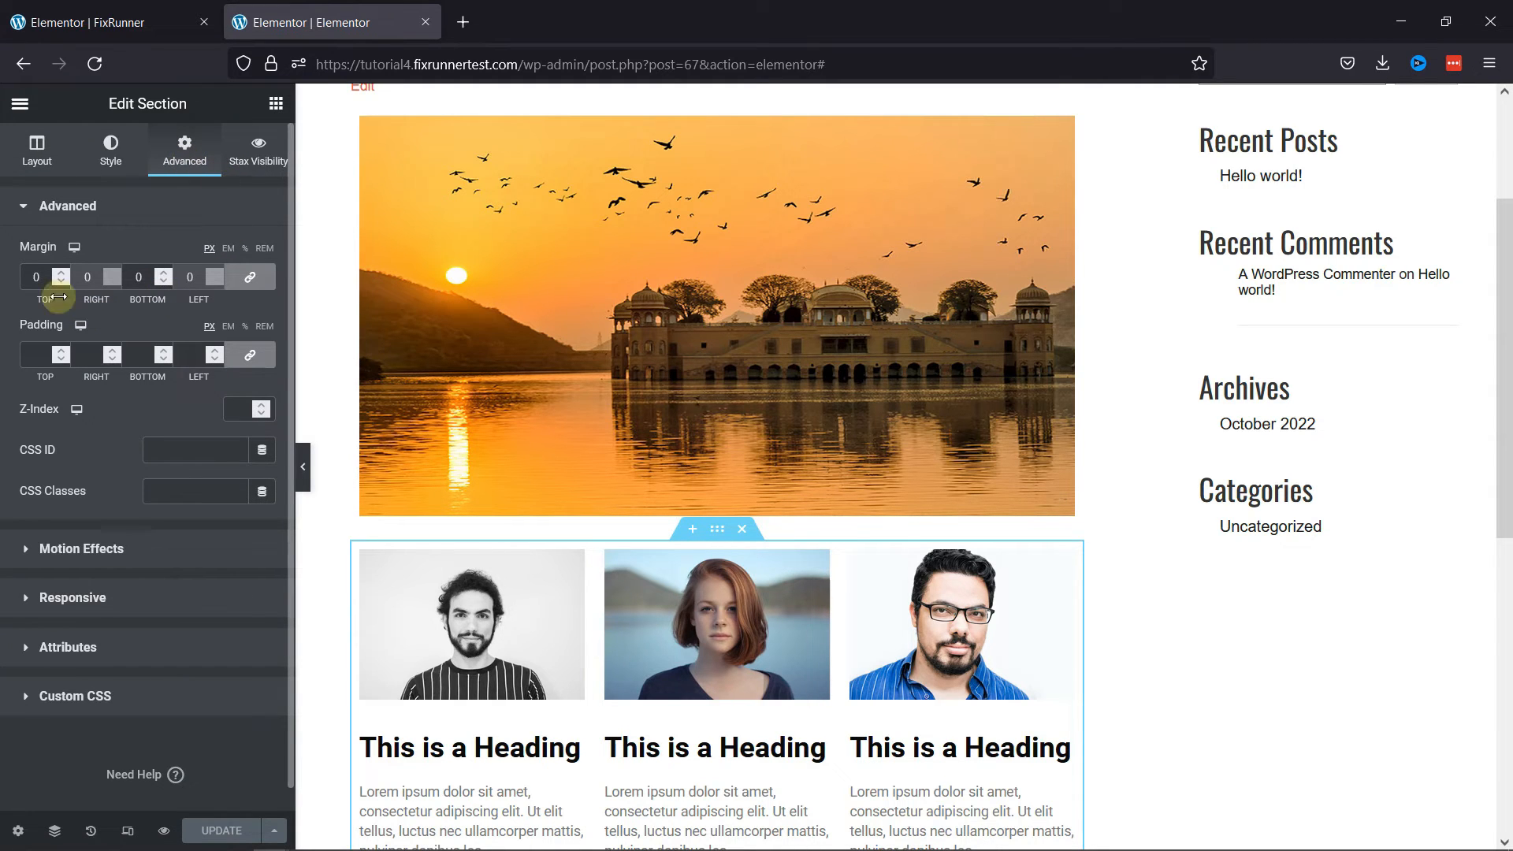
mouse_move(249, 277)
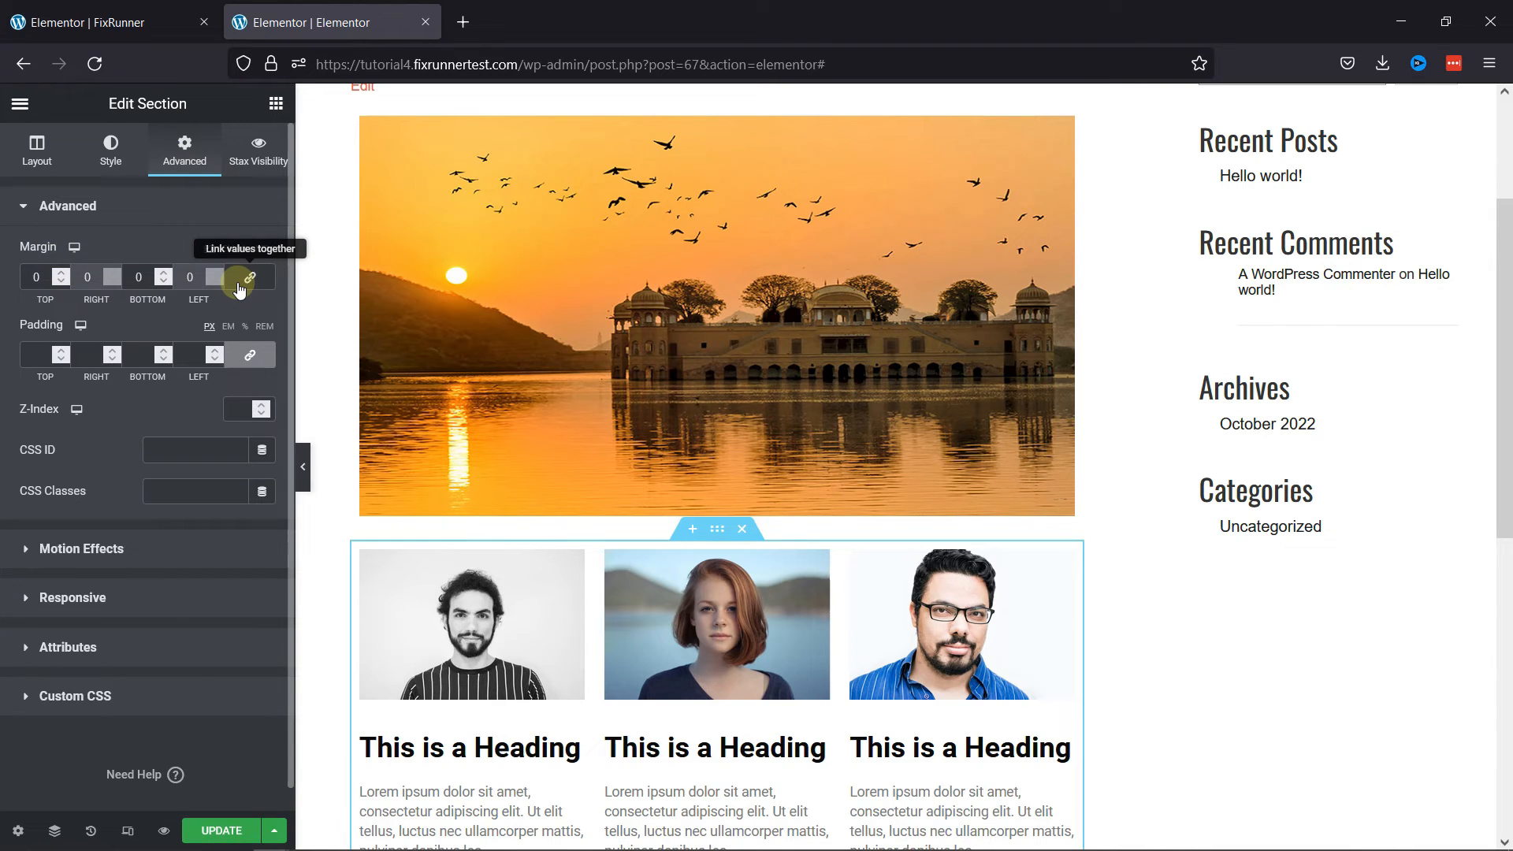
click(64, 283)
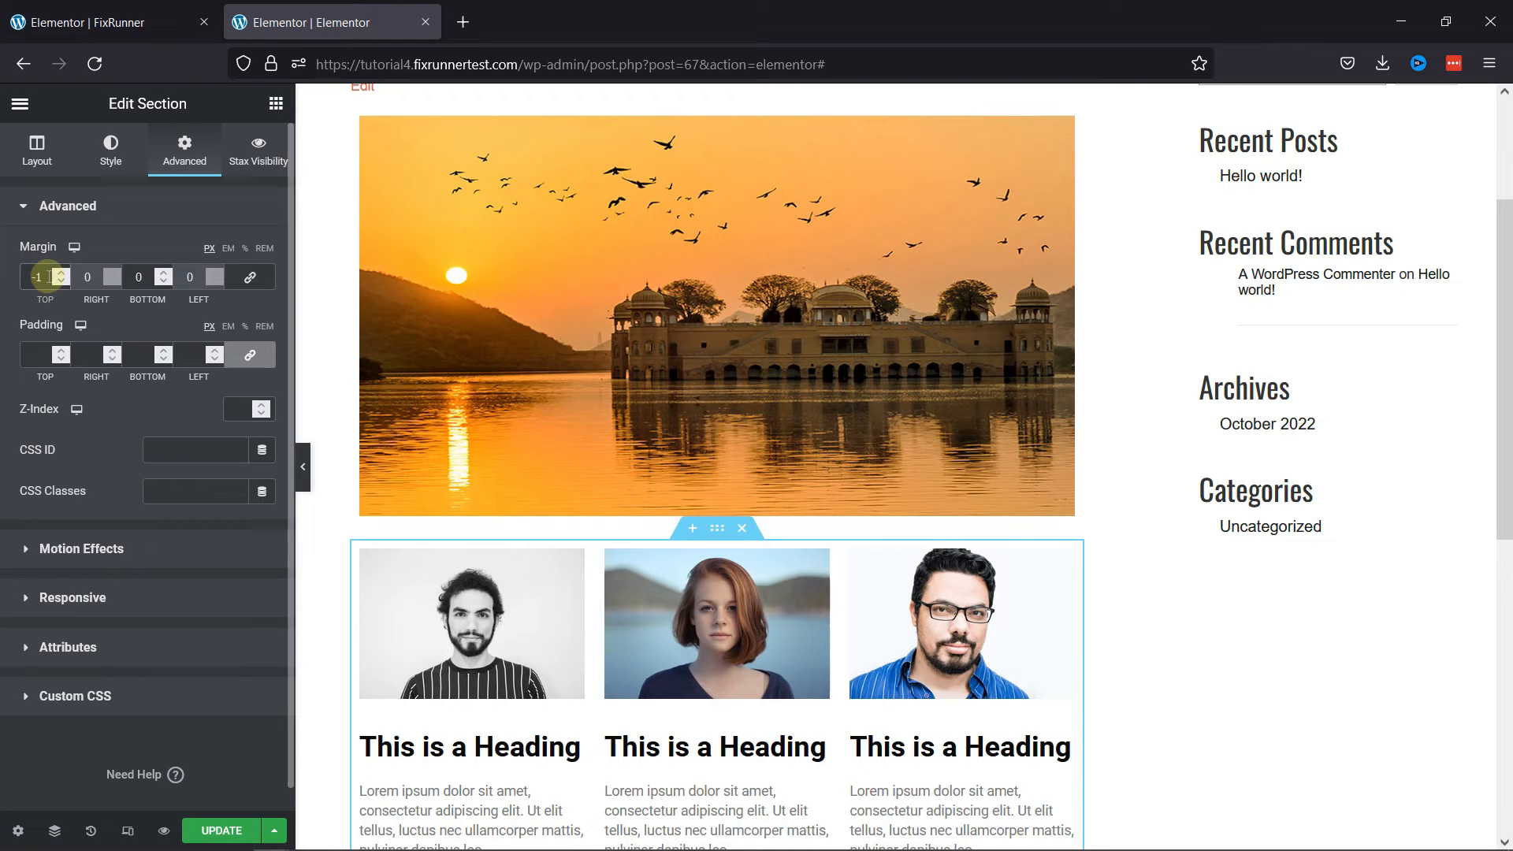
text(-100)
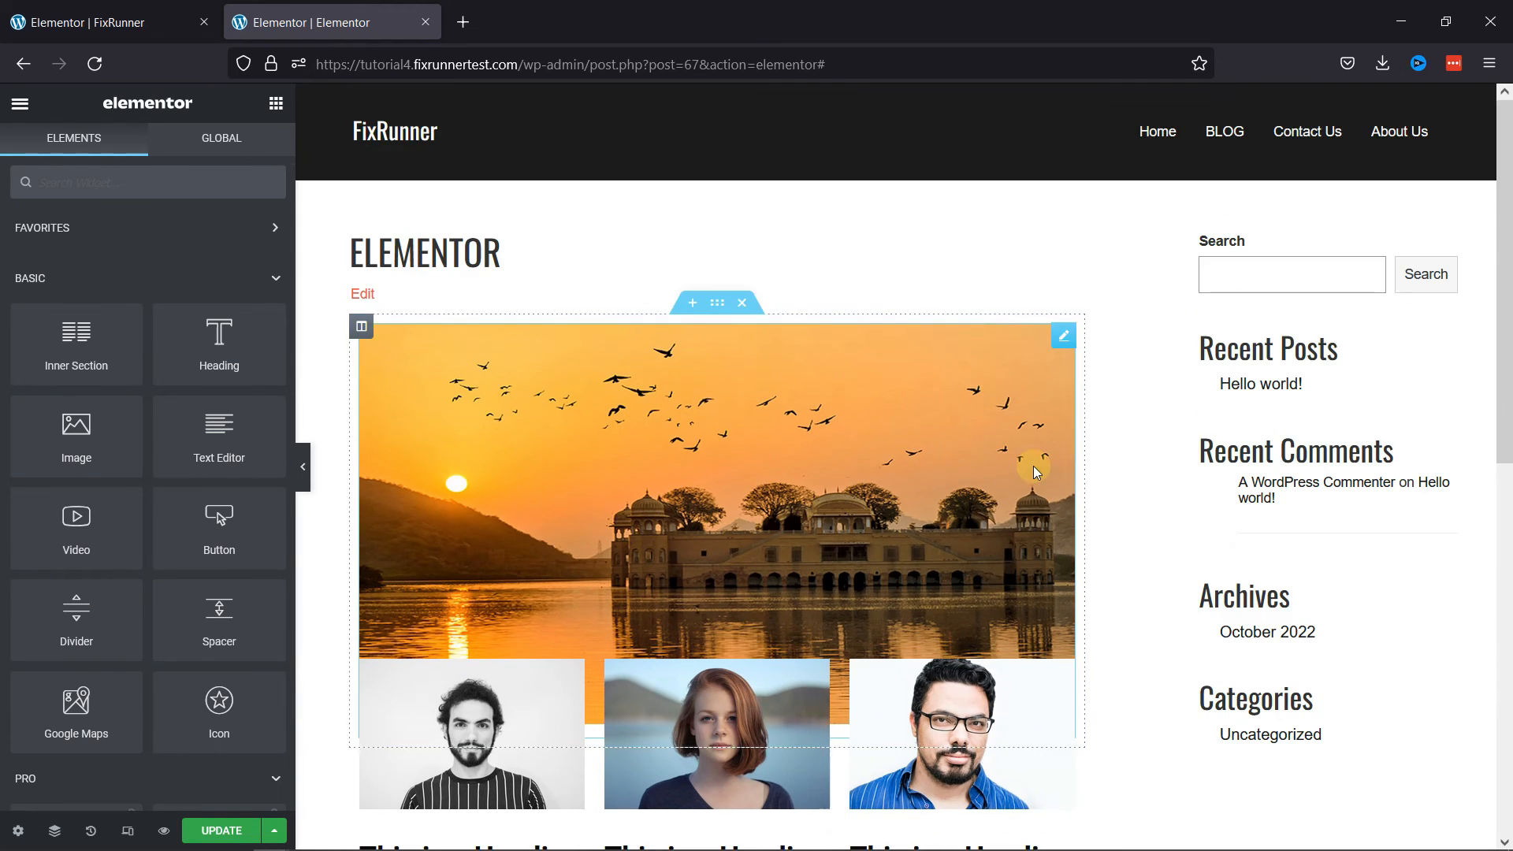
scroll(down, 3)
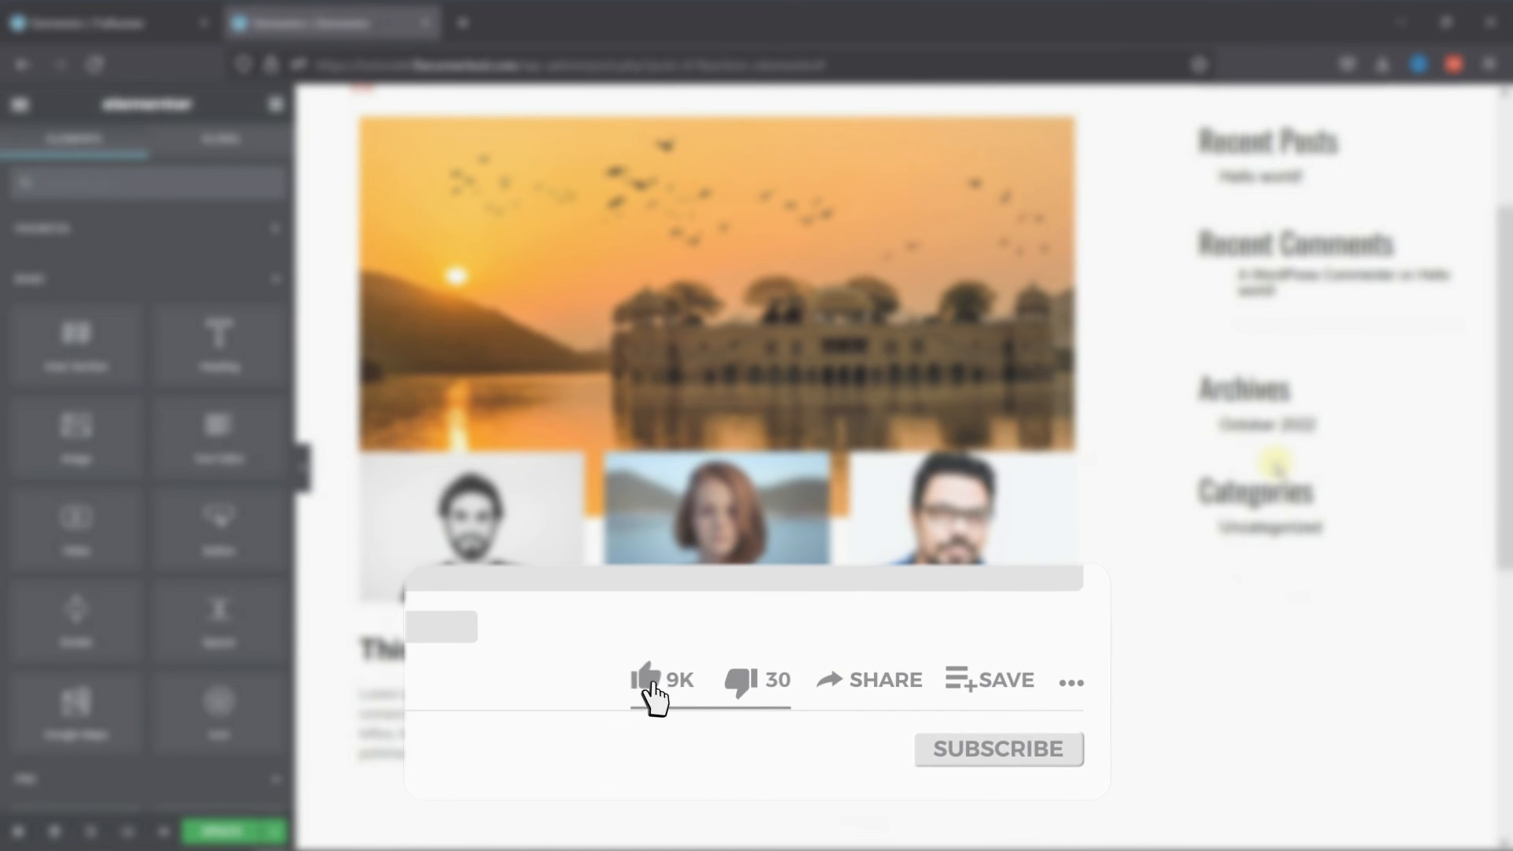
click(644, 681)
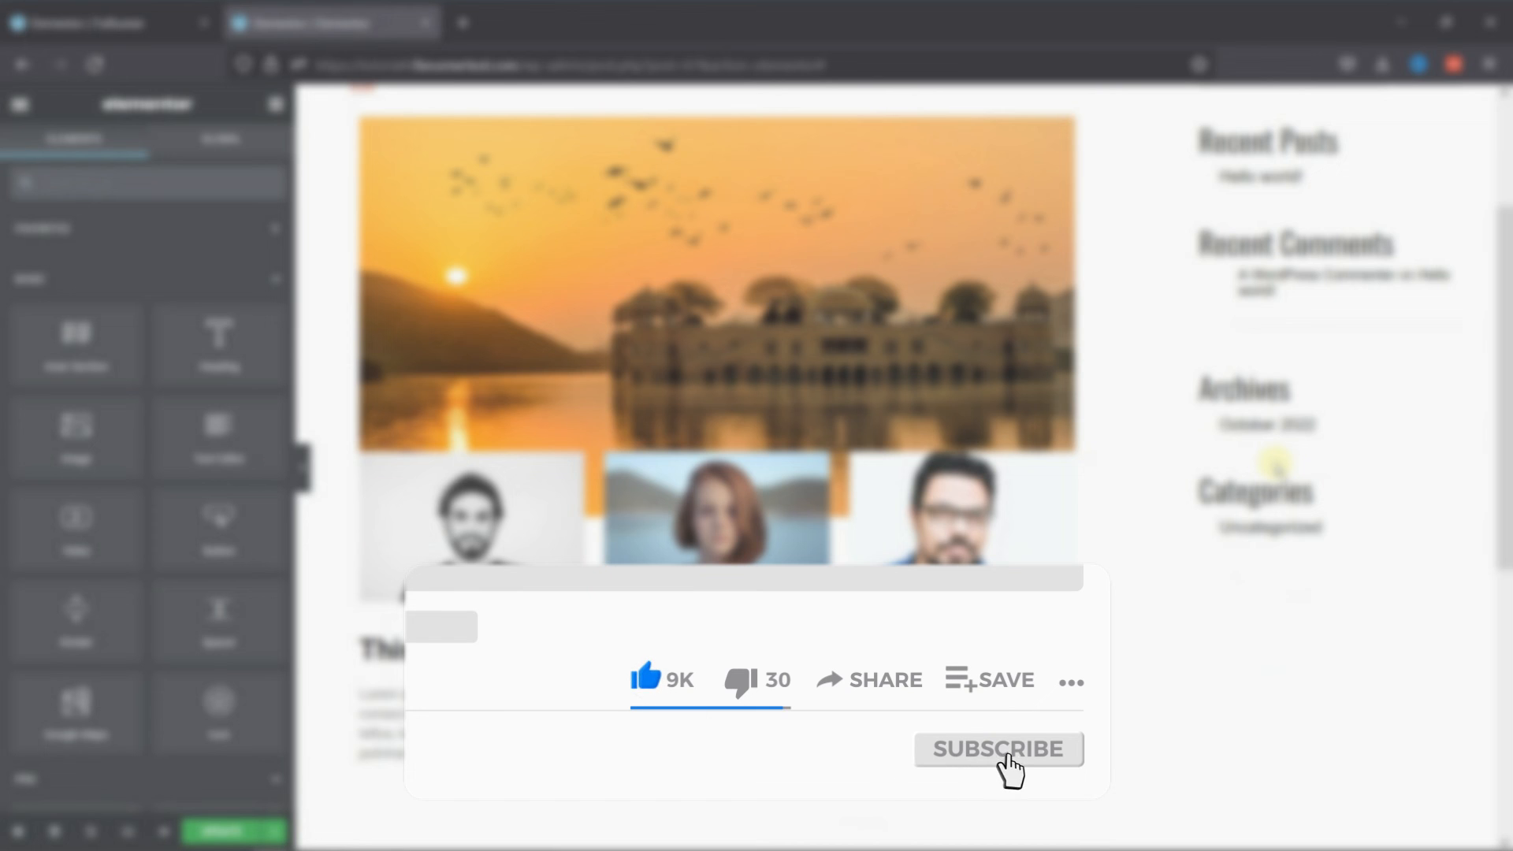
click(997, 749)
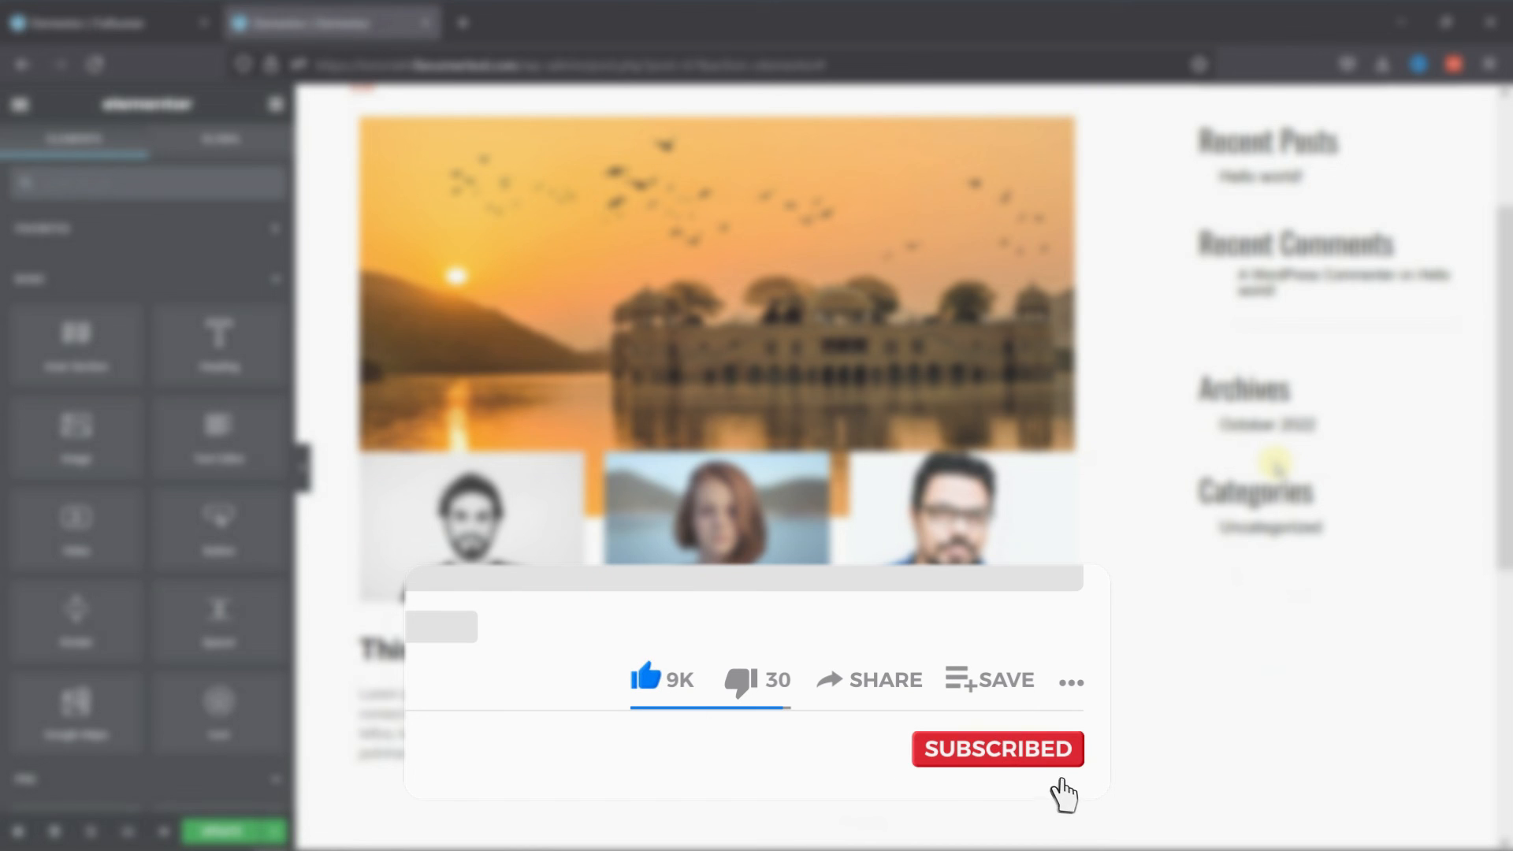